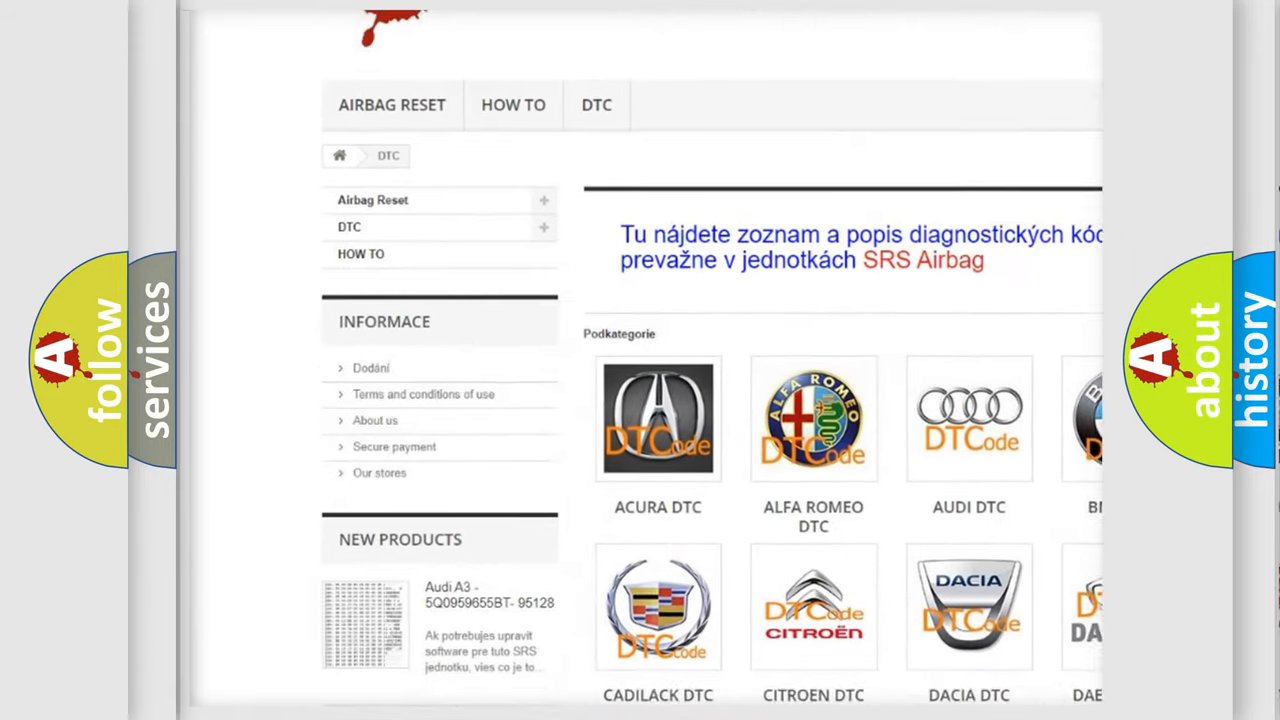
pyautogui.scroll(-3)
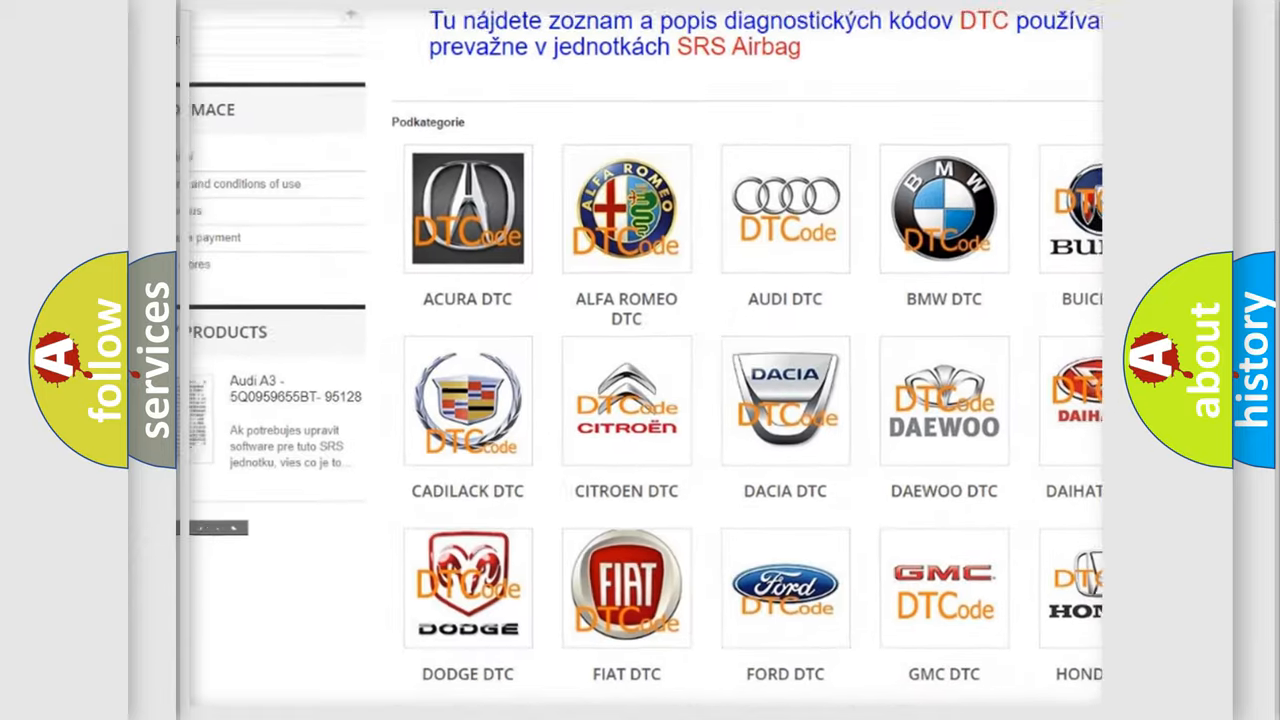